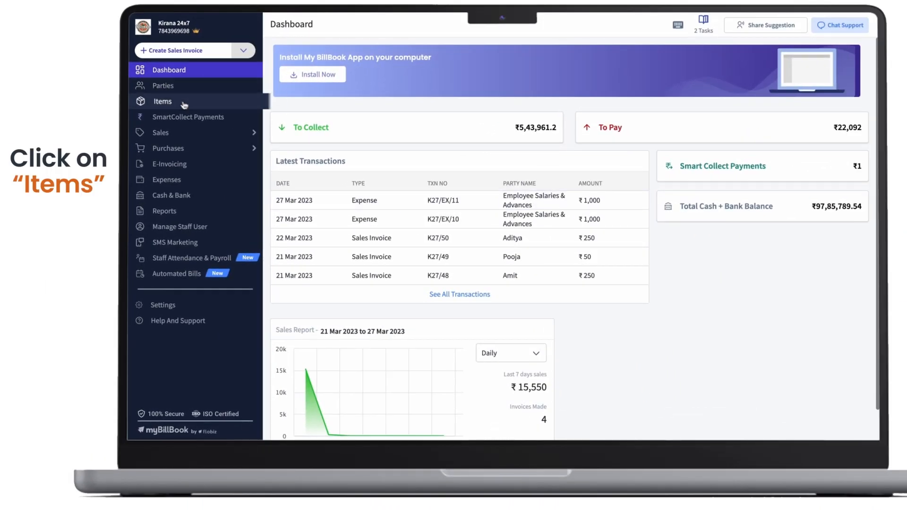
Open the Items list from the dashboard sidebar.
click(162, 101)
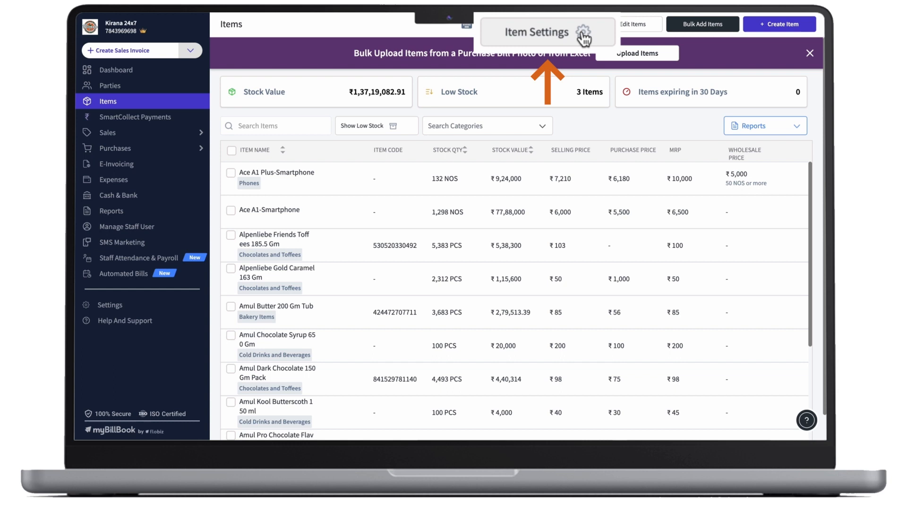
Enable Serial Number/IMEI tracking in Item Settings and save.
click(543, 32)
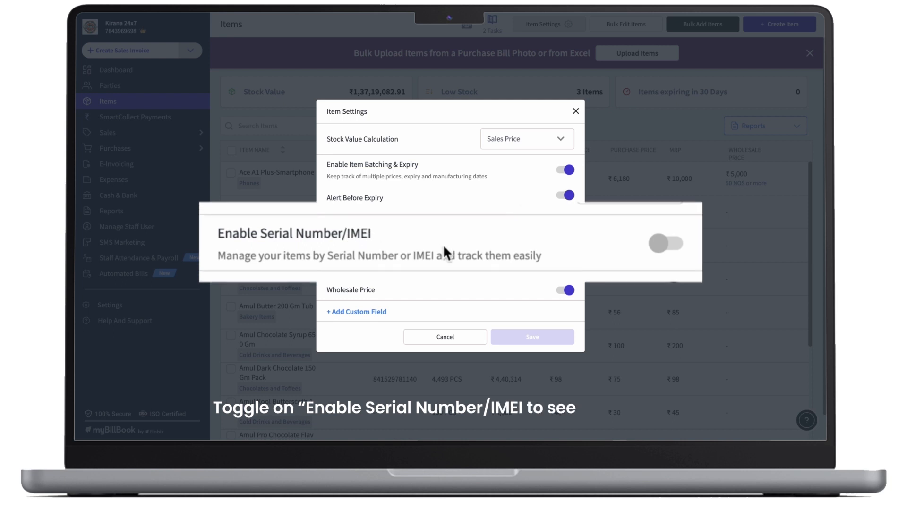
click(666, 243)
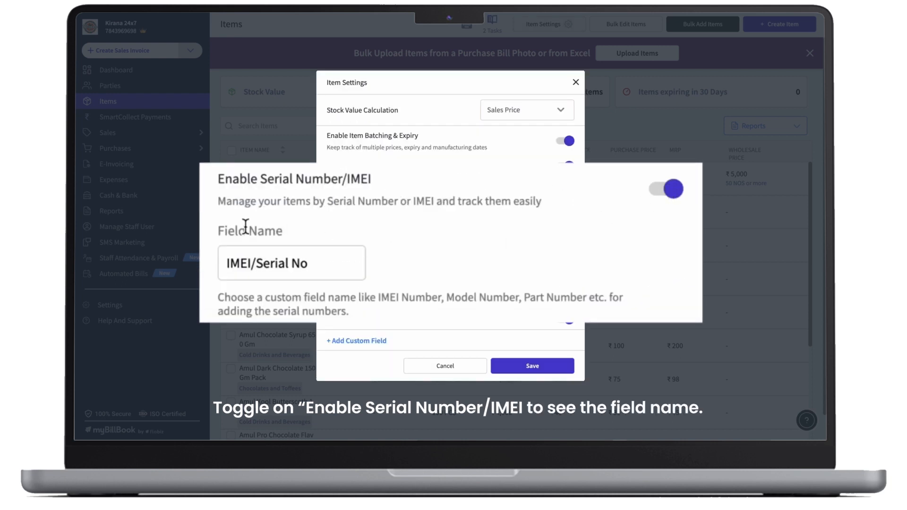
mouse_move(339, 217)
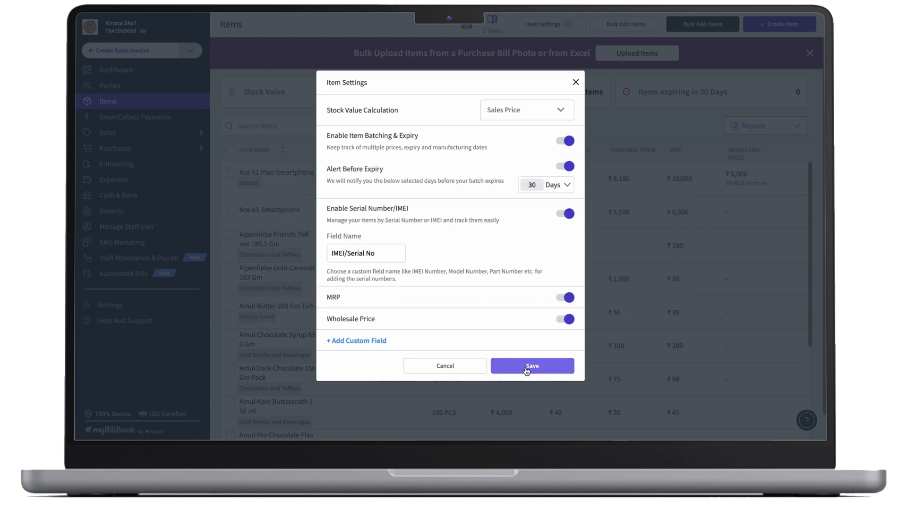
click(531, 366)
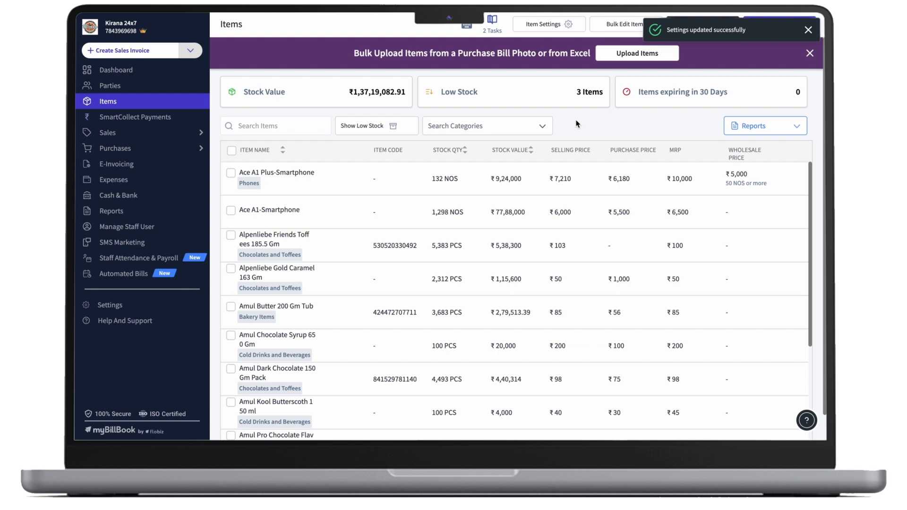
mouse_move(712, 87)
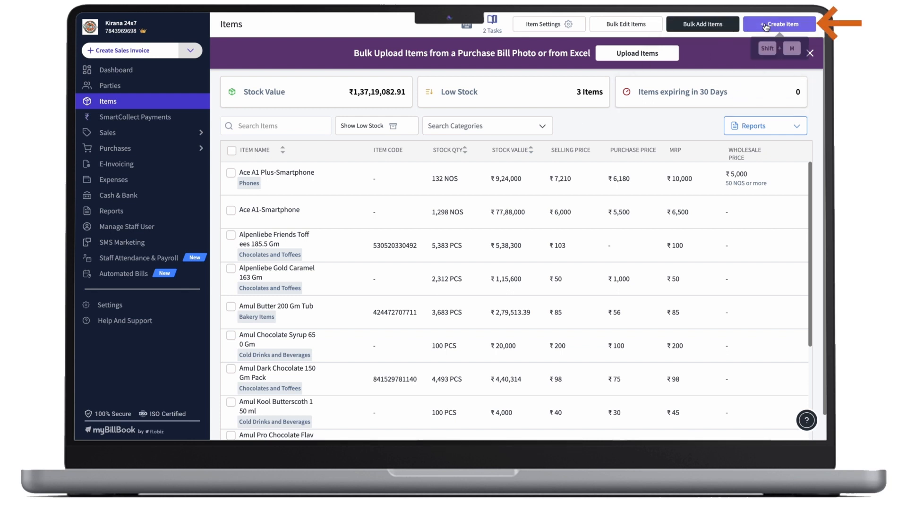
Create a new item named 'Apple Iphone 14' in the Phones category, trying the batching toggle.
click(780, 24)
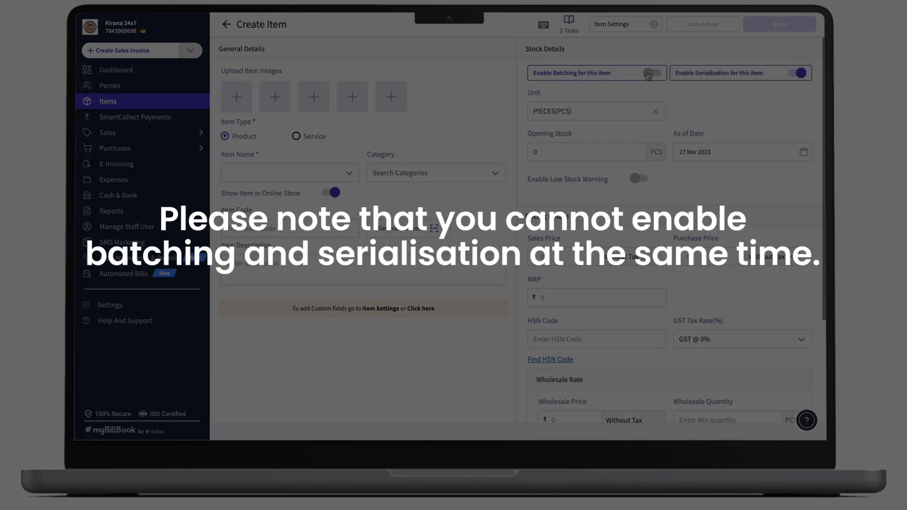
click(651, 73)
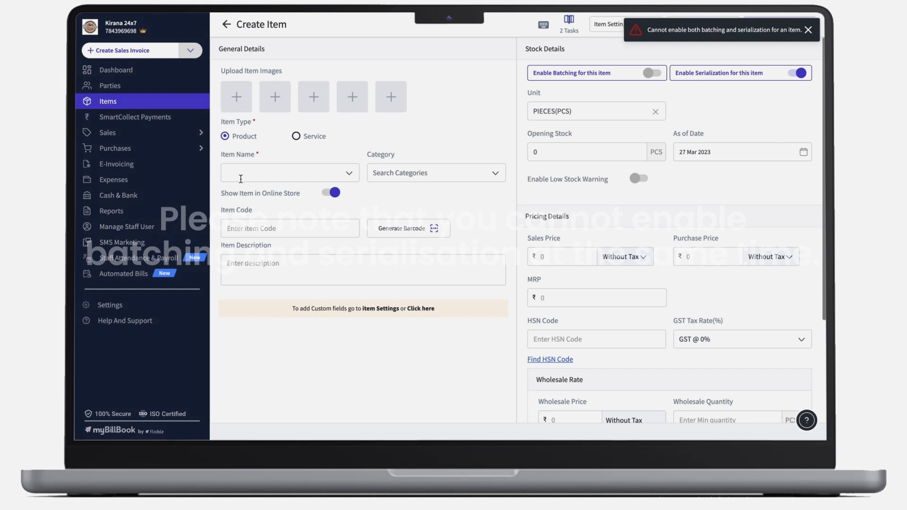
text(Apple Iphone)
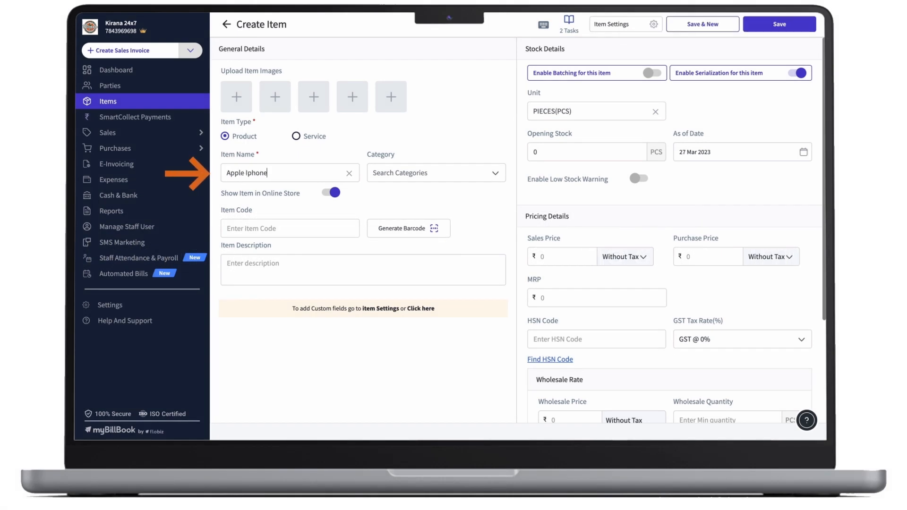
click(436, 172)
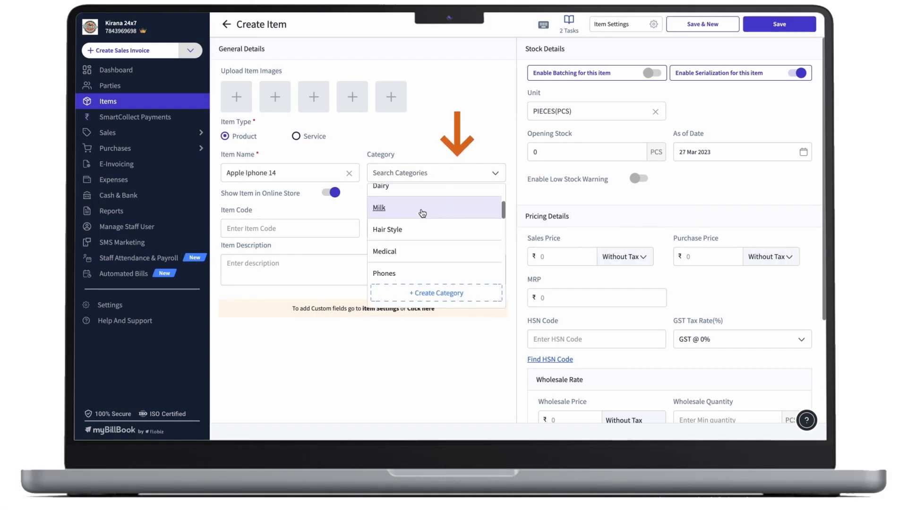
click(384, 274)
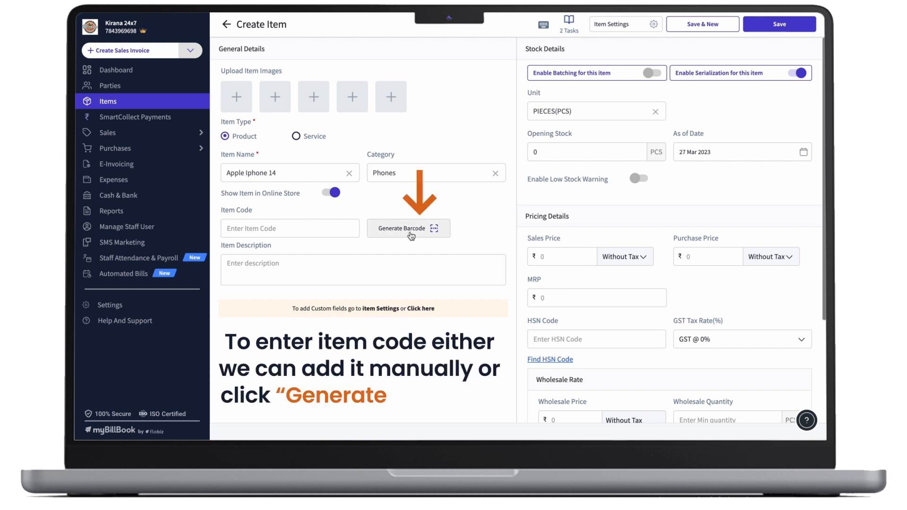
click(408, 228)
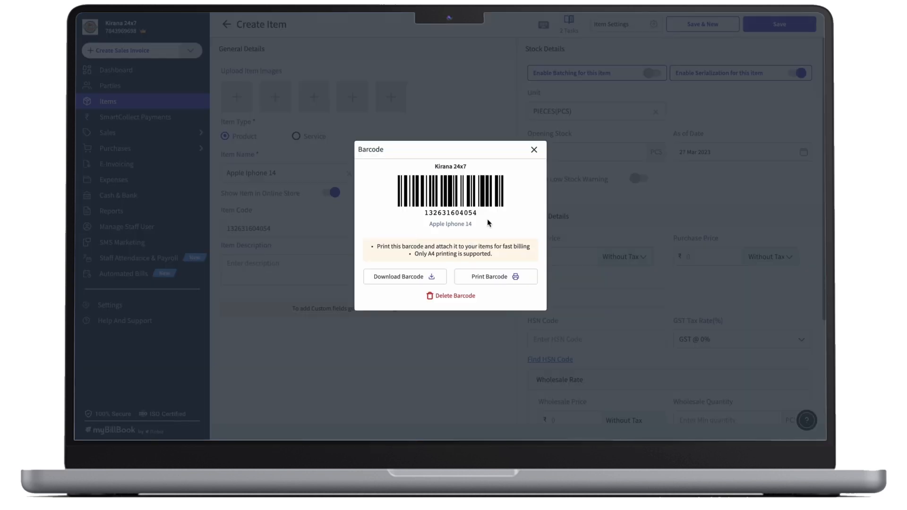
click(532, 149)
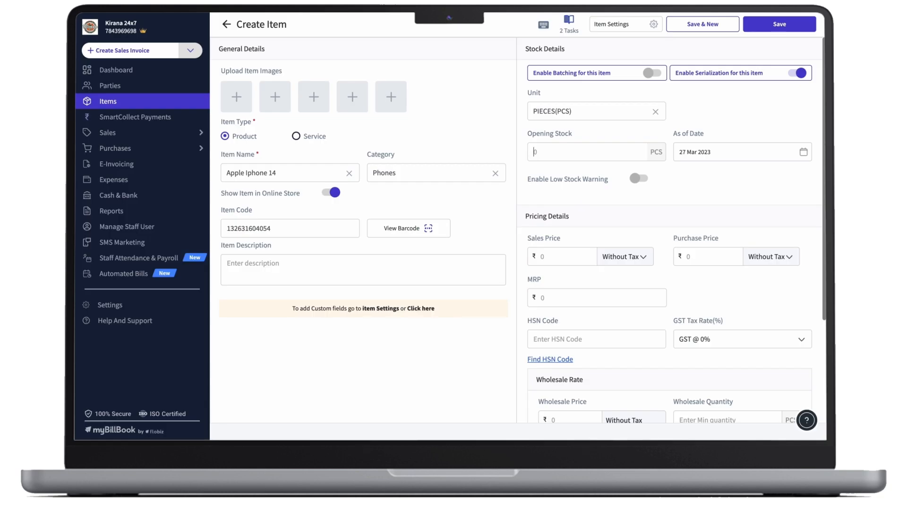
scroll(down, 3)
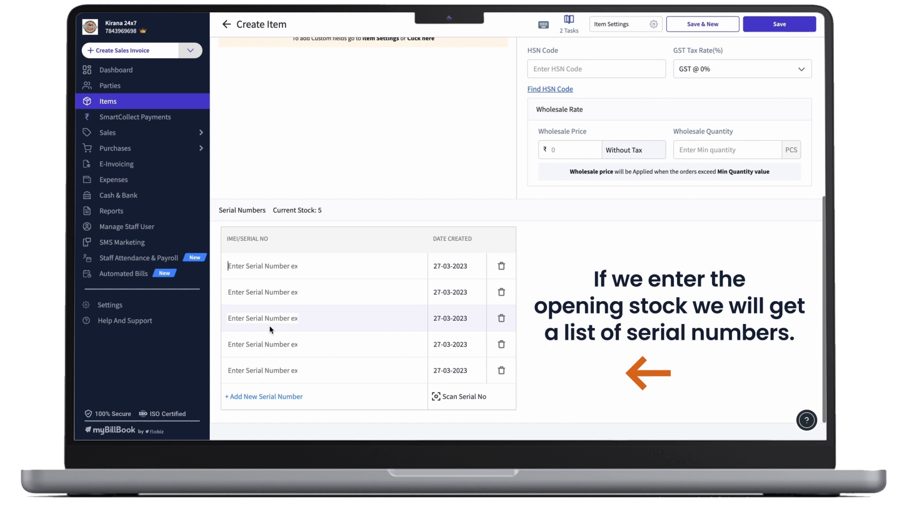
scroll(up, 3)
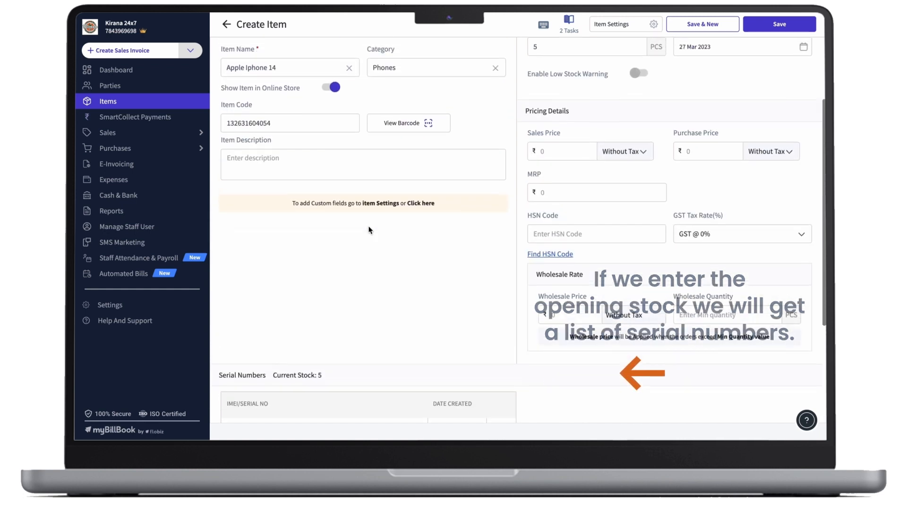
scroll(up, 3)
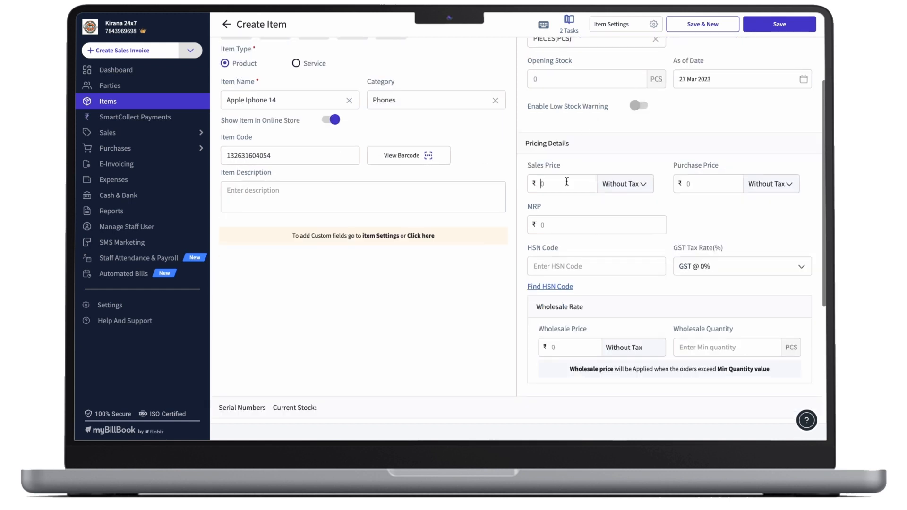
Set purchase price 85000 with tax and reach the opening stock and serial numbers area.
text(85000)
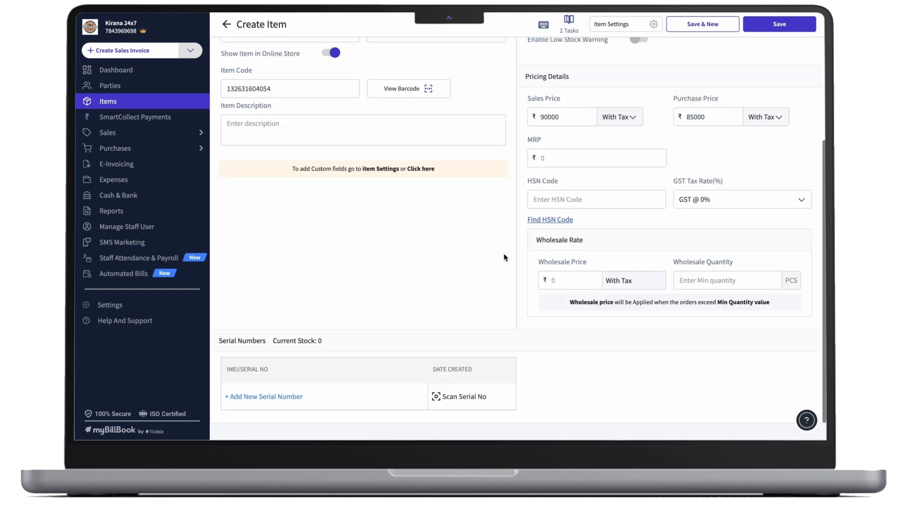
mouse_move(265, 386)
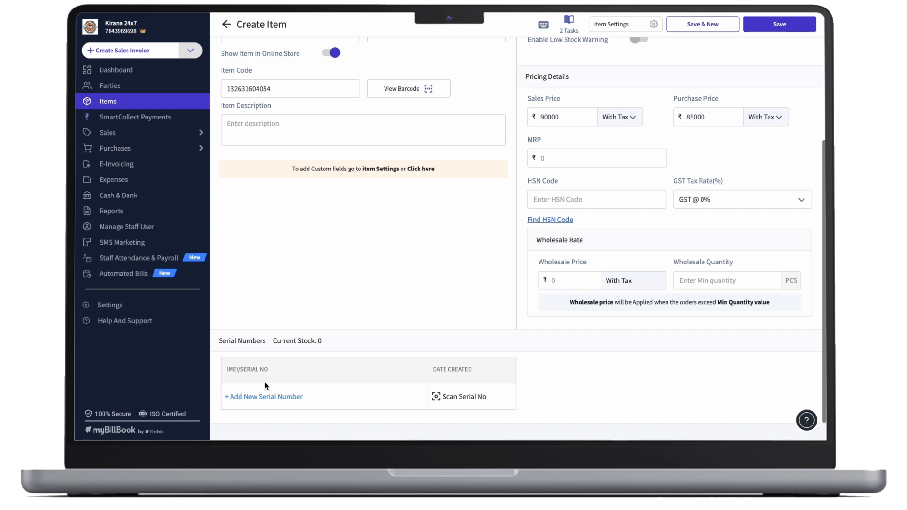
scroll(up, 3)
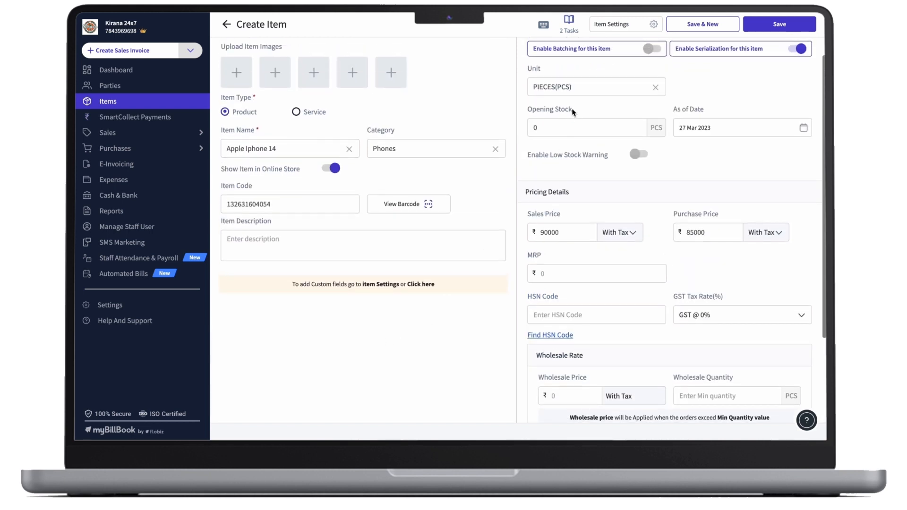
click(584, 127)
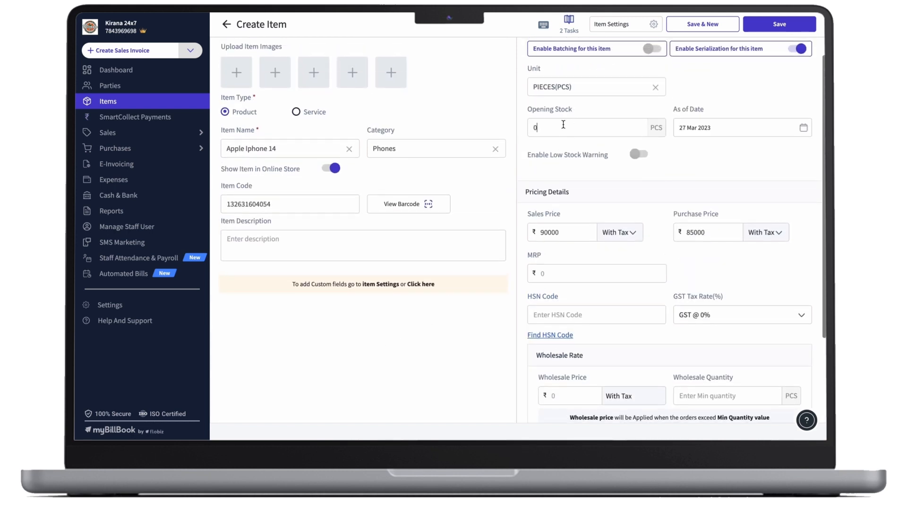
scroll(down, 3)
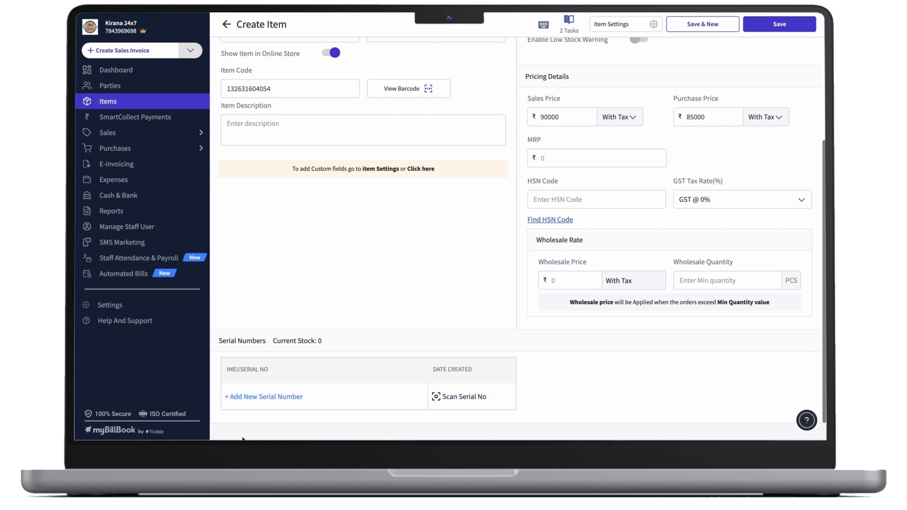
mouse_move(342, 357)
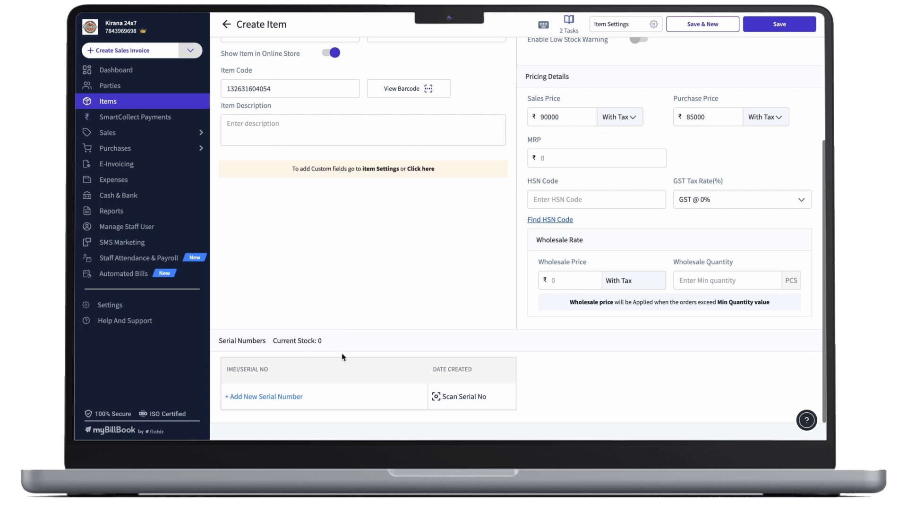
Add serial ABC-0123, set opening stock to 5 and fill remaining serial rows from suggestions.
click(264, 396)
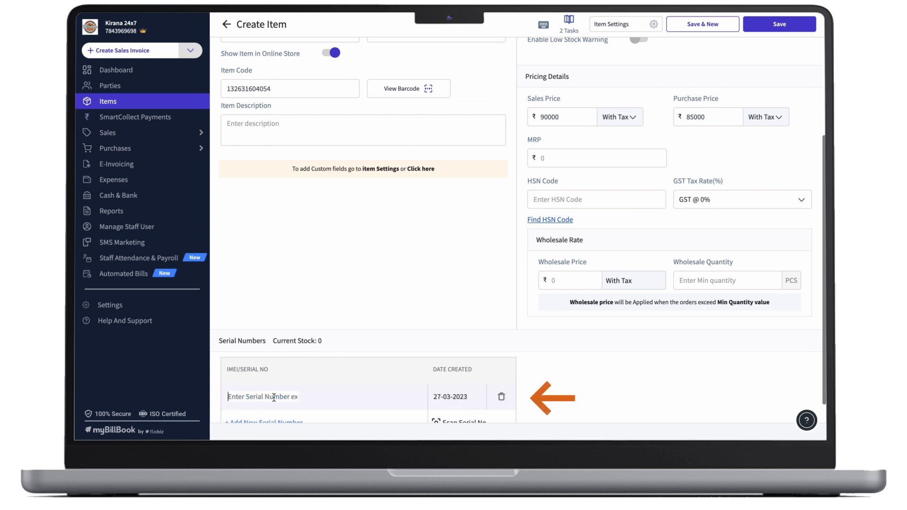
text(ABC-0123)
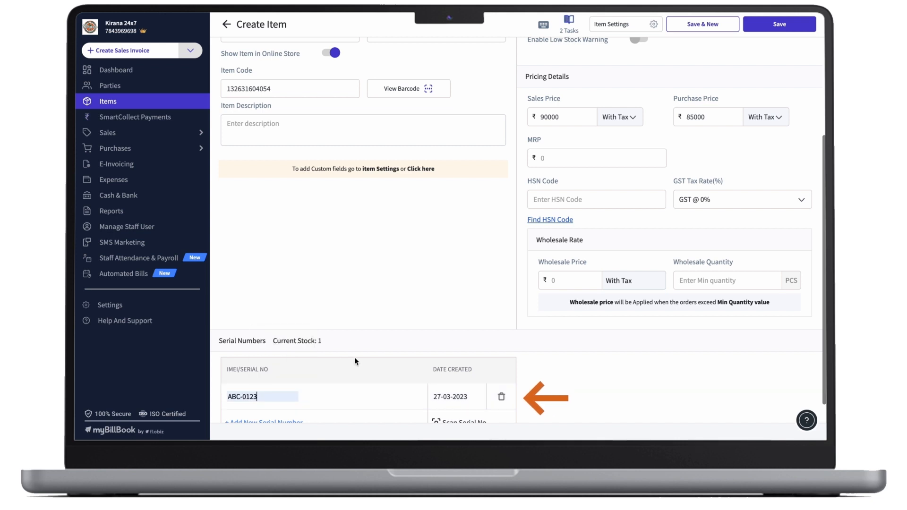
scroll(down, 3)
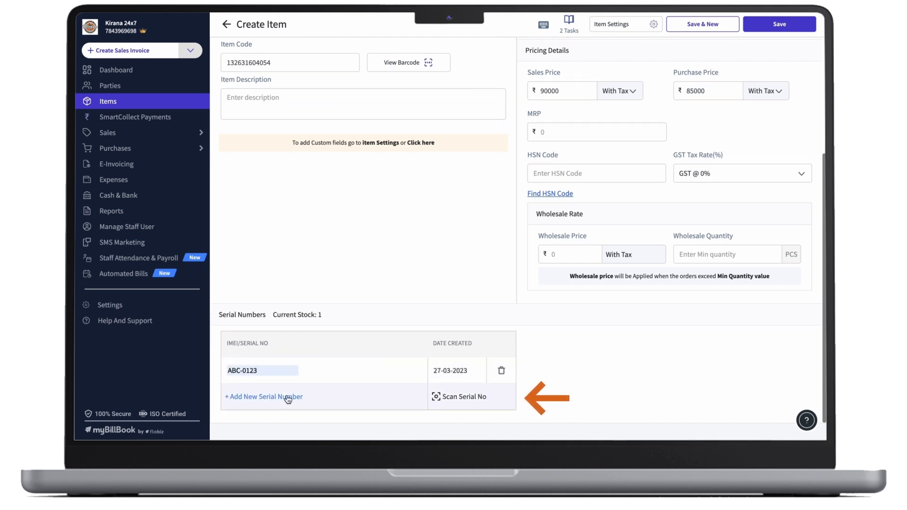
scroll(up, 3)
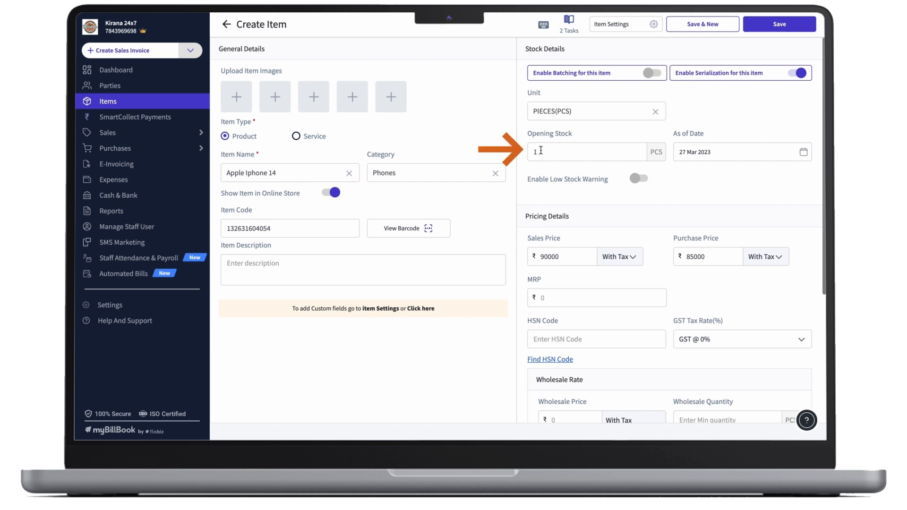
scroll(down, 3)
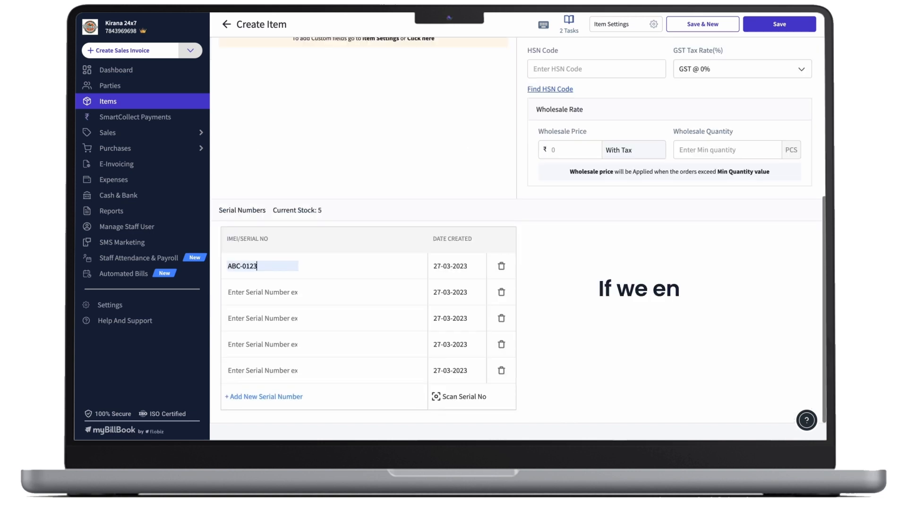
click(261, 292)
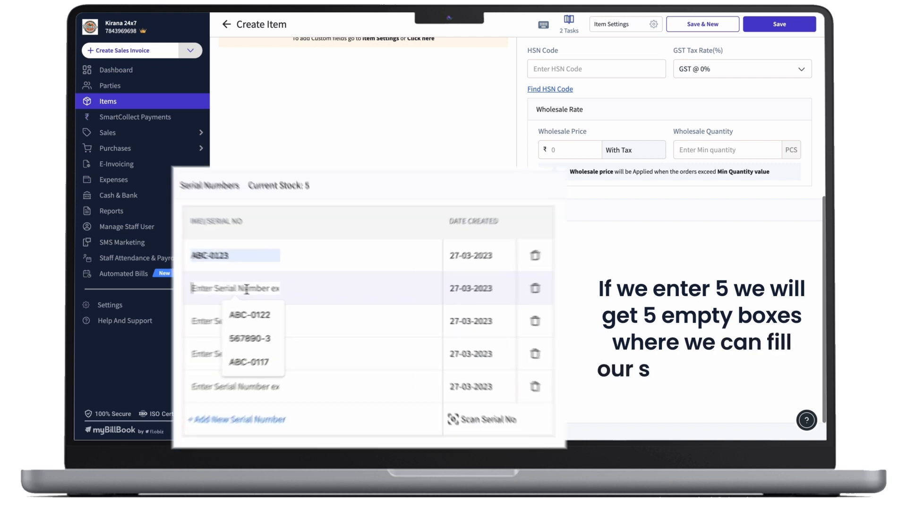
click(249, 315)
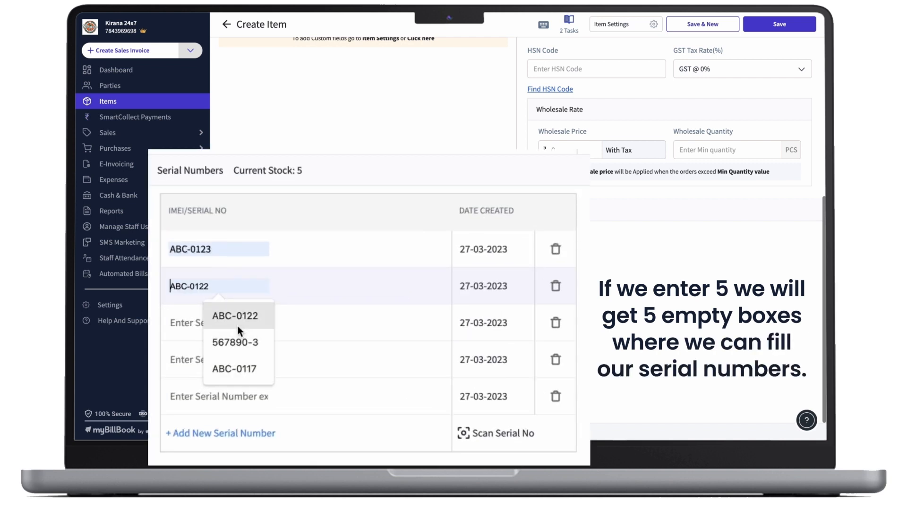
click(234, 342)
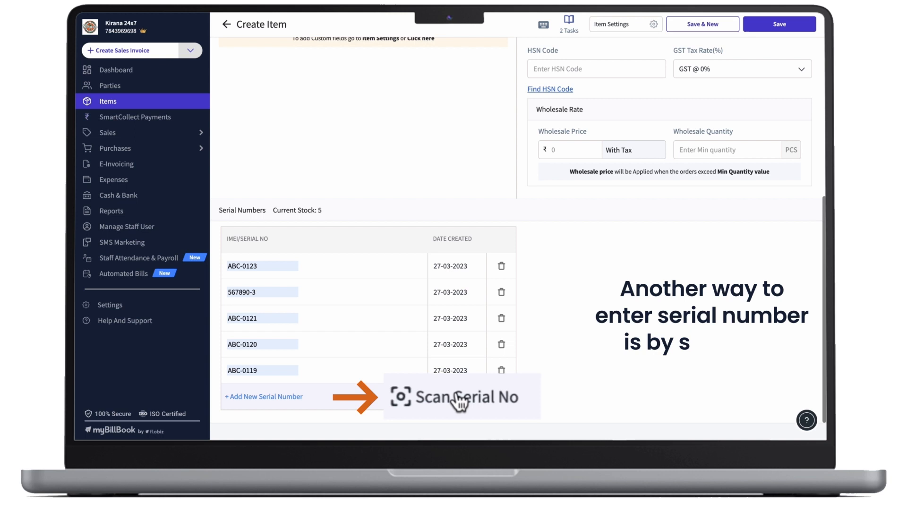
Switch the serial numbers table to Scan Serial No barcode mode.
click(460, 397)
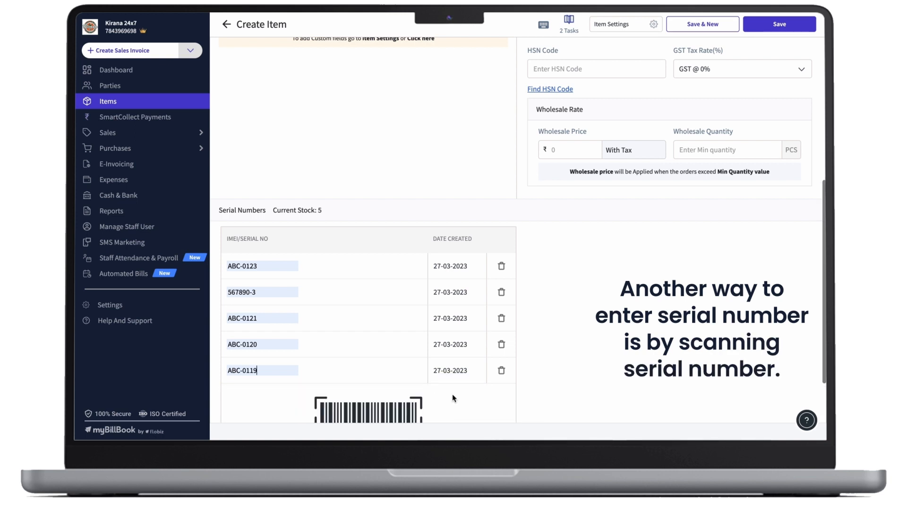
scroll(down, 3)
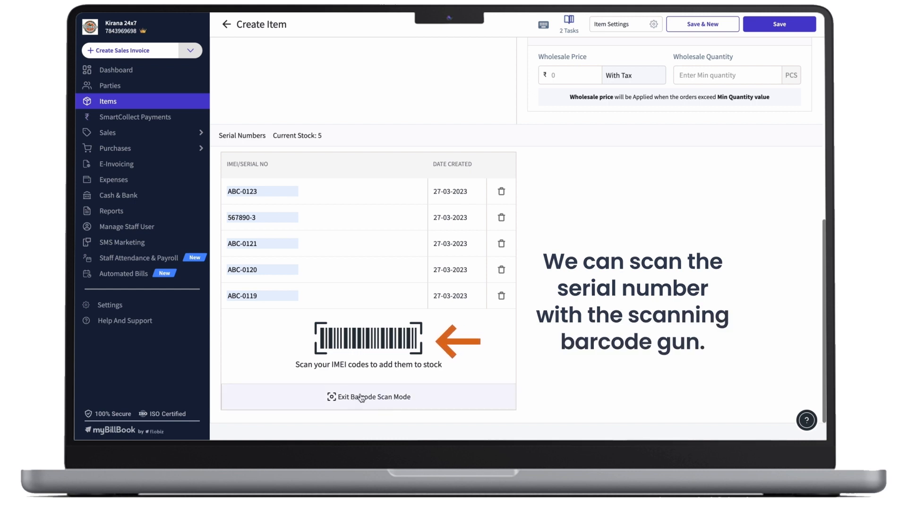
Exit barcode scan mode and save Apple Iphone 14 with 5 PCS opening stock.
click(374, 397)
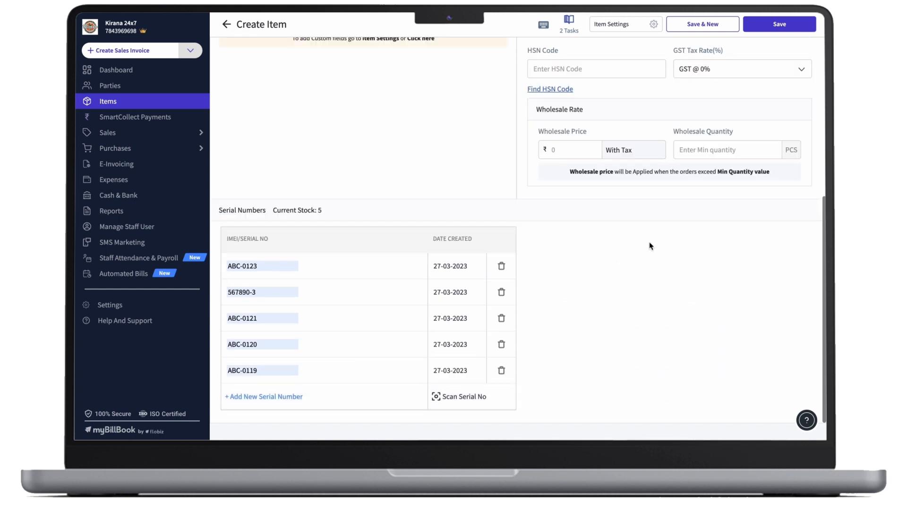
scroll(up, 3)
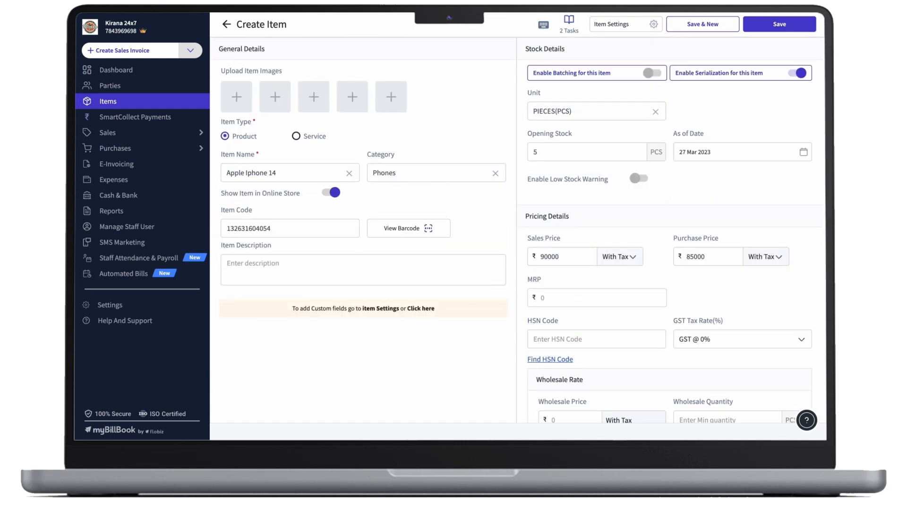
click(779, 23)
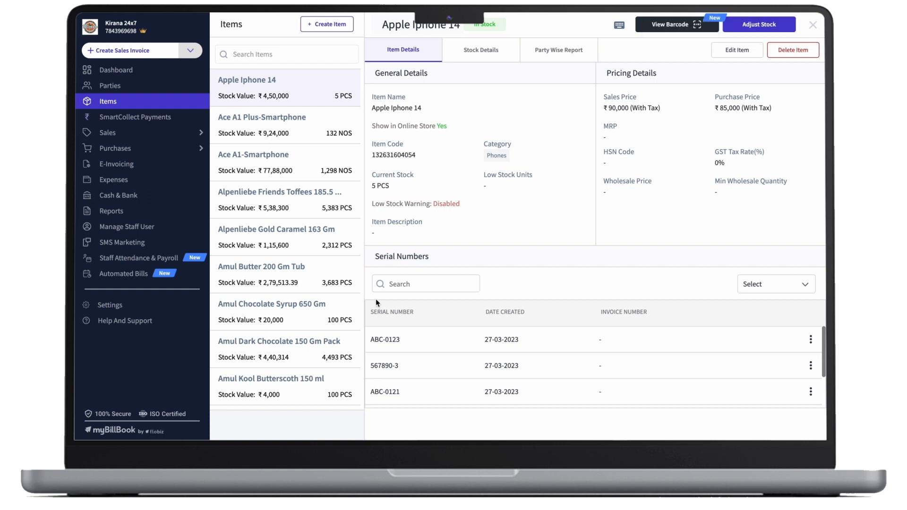
mouse_move(445, 257)
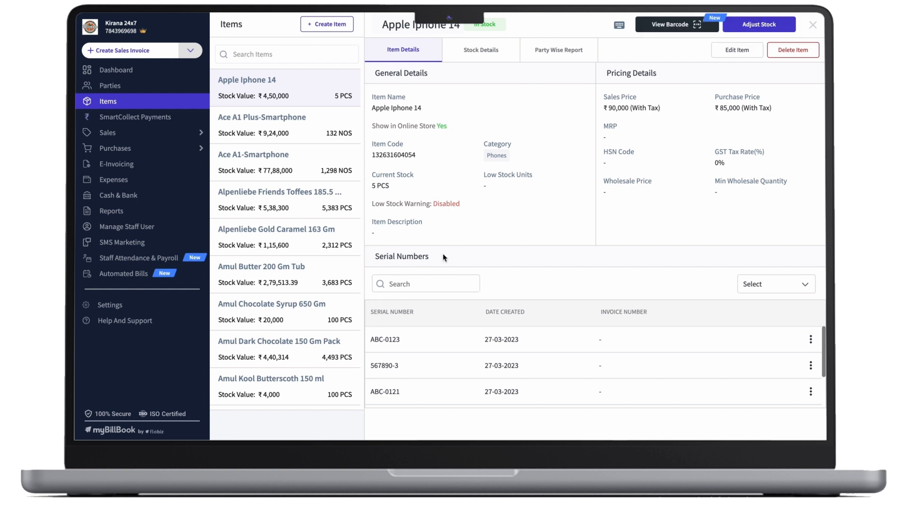
Search the item's serial numbers for 'ab' with the status filter set to All.
click(416, 283)
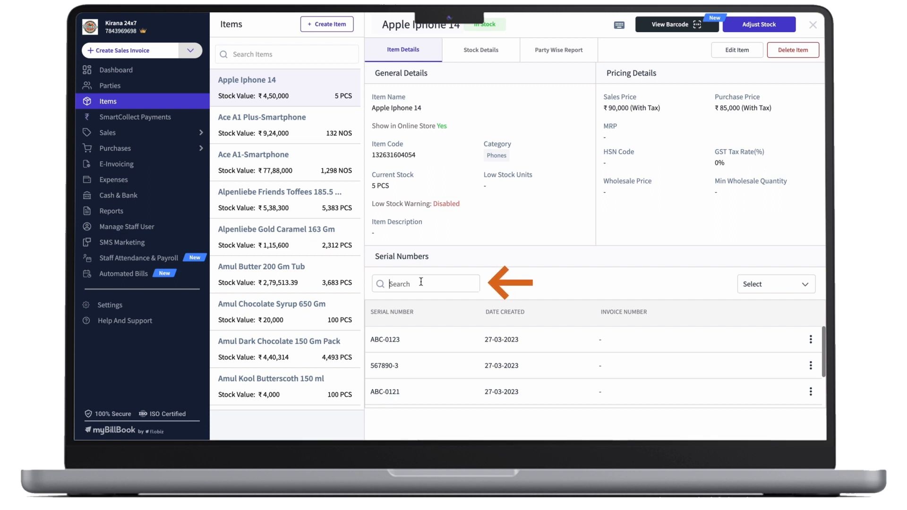
text(ab)
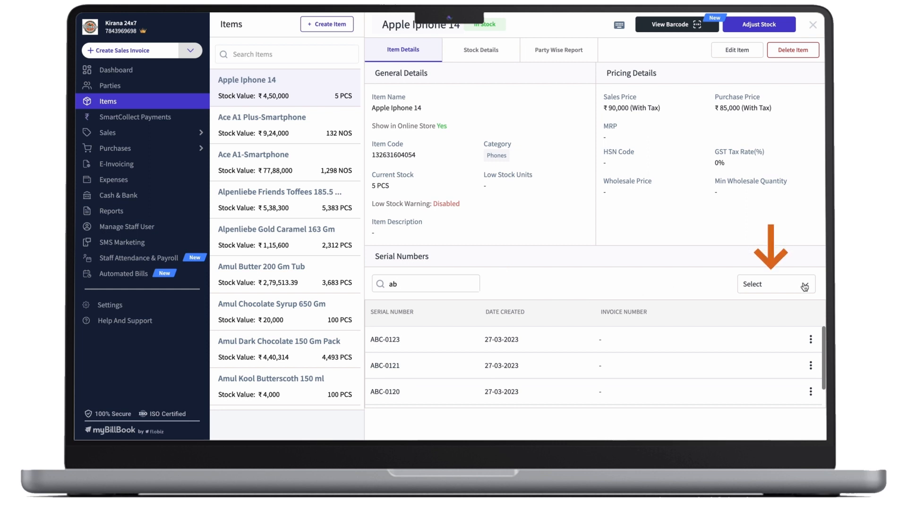
click(772, 285)
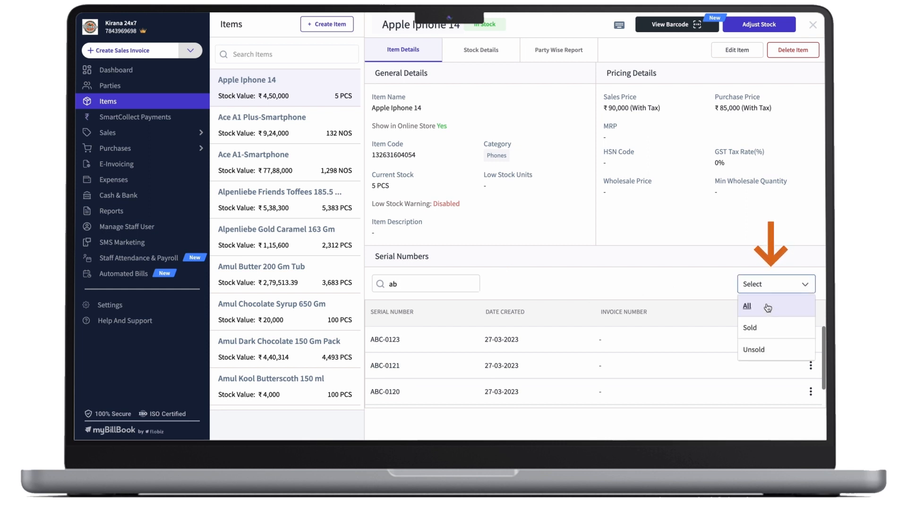
mouse_move(763, 328)
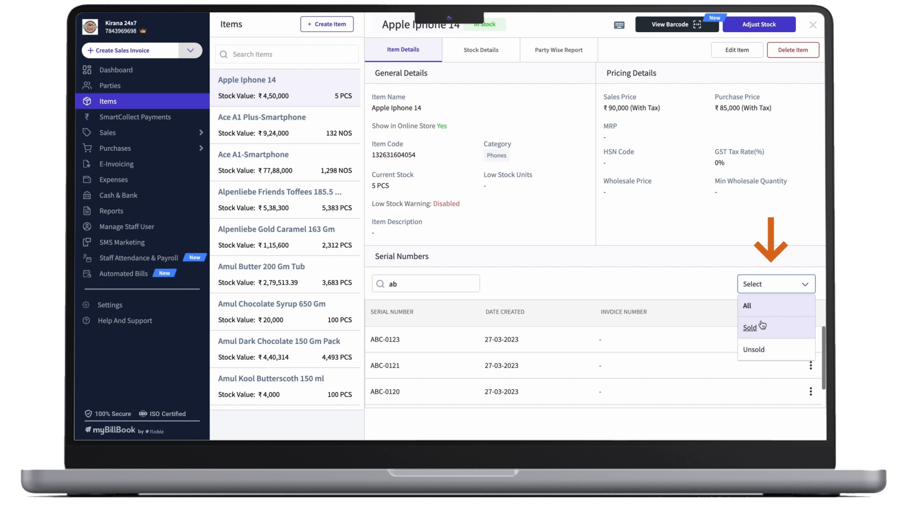
click(747, 305)
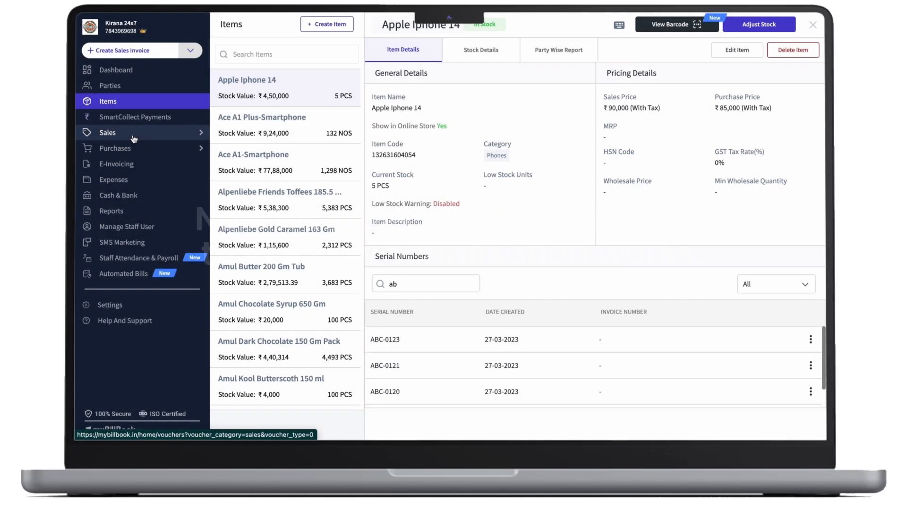
click(106, 133)
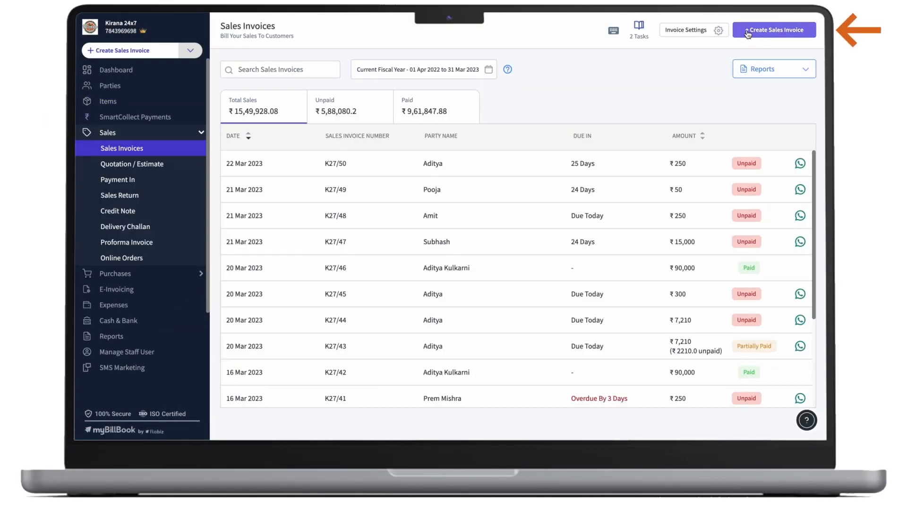
click(774, 29)
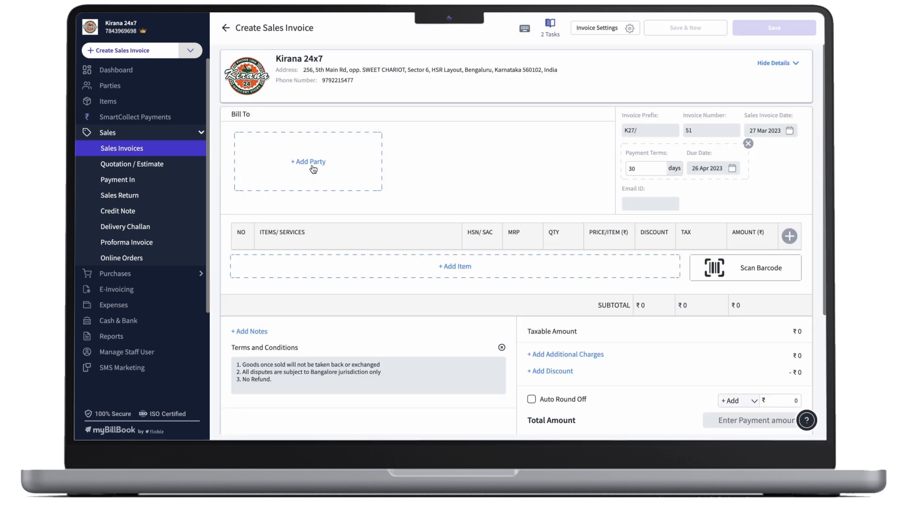
click(308, 161)
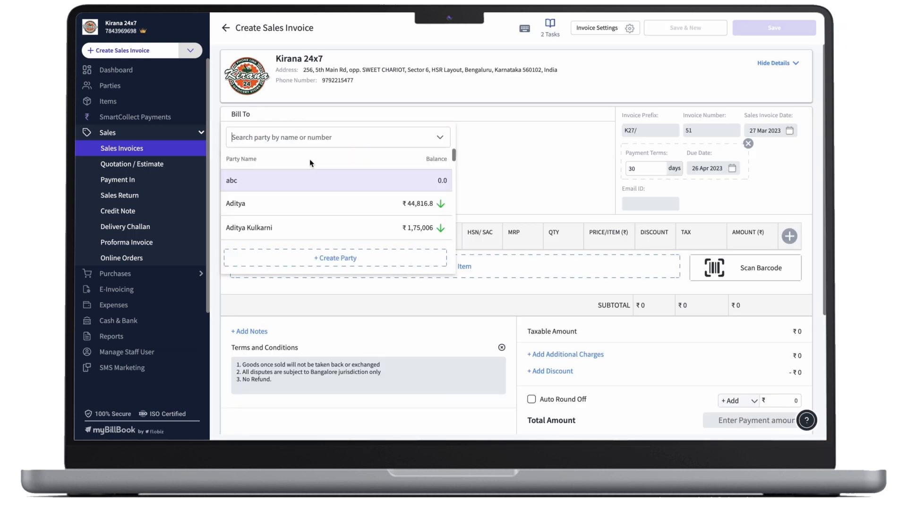
click(248, 228)
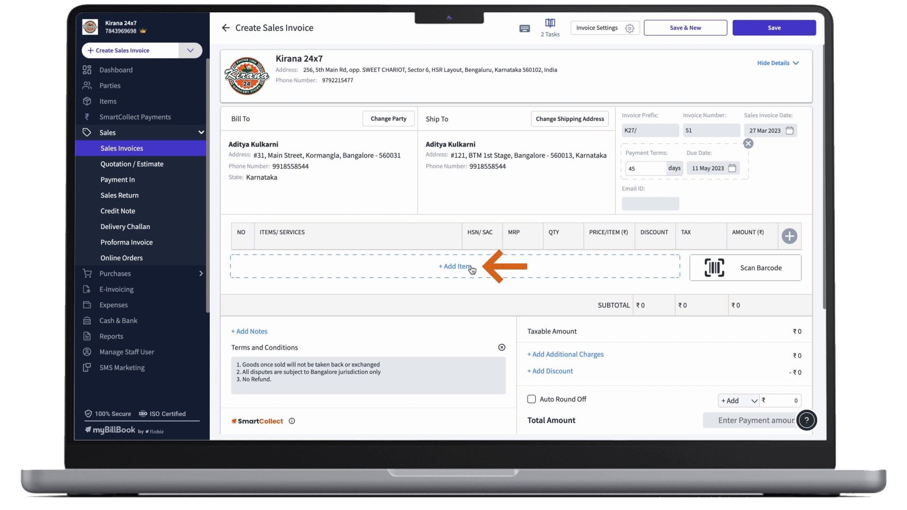
click(456, 266)
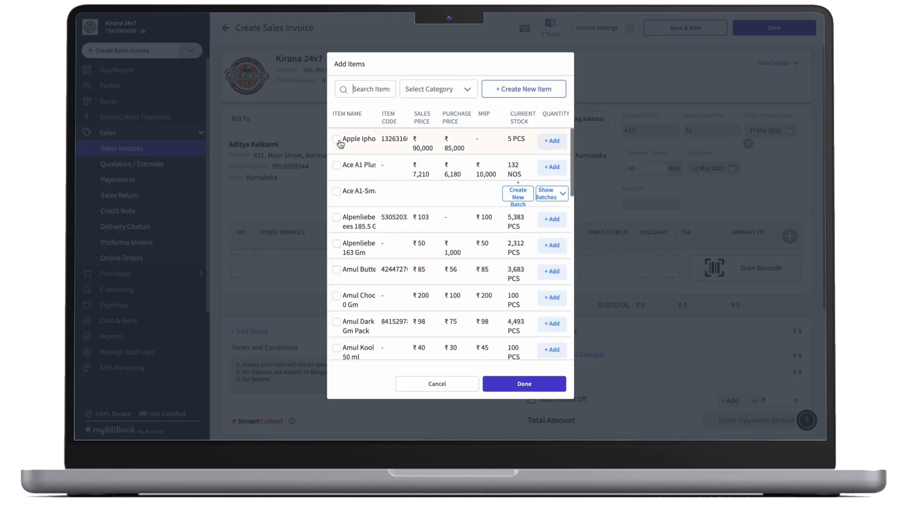
Add 1 PCS Apple Iphone 14 at ₹90,000 with serial ABC-0120 to the invoice.
click(551, 141)
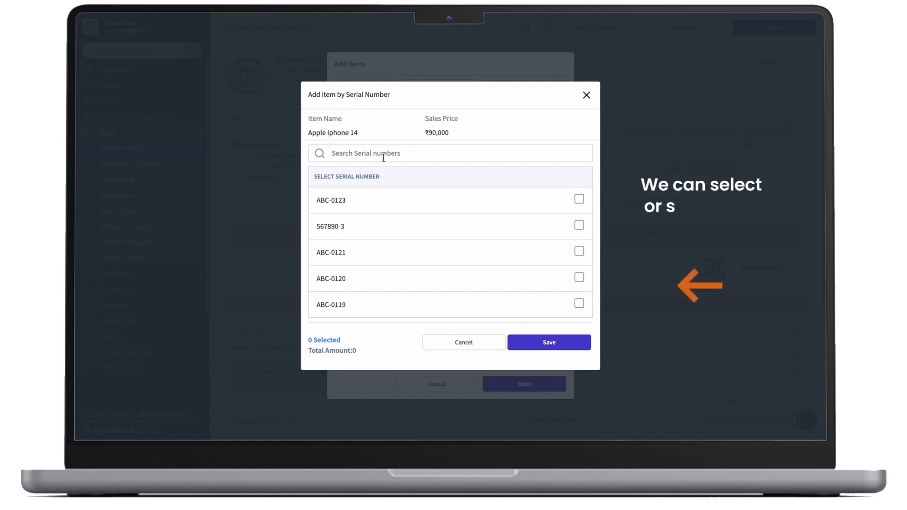
mouse_move(415, 194)
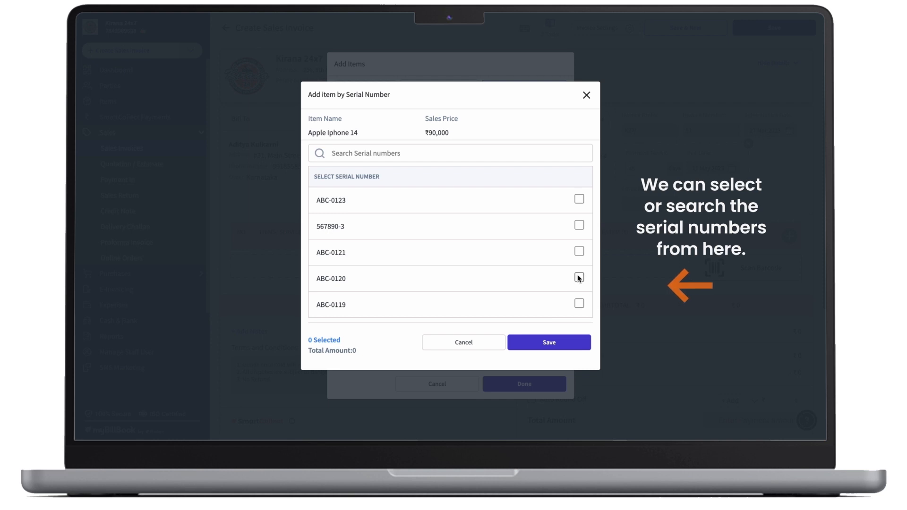
click(578, 278)
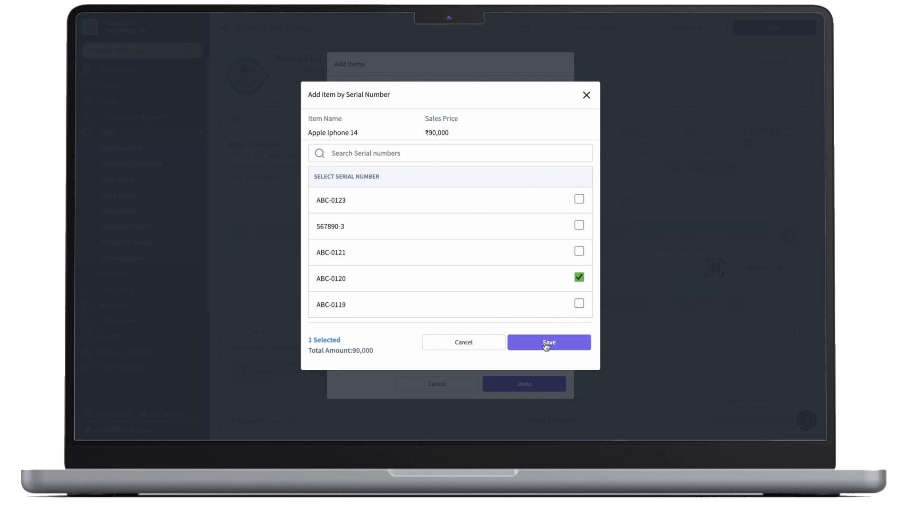
click(548, 342)
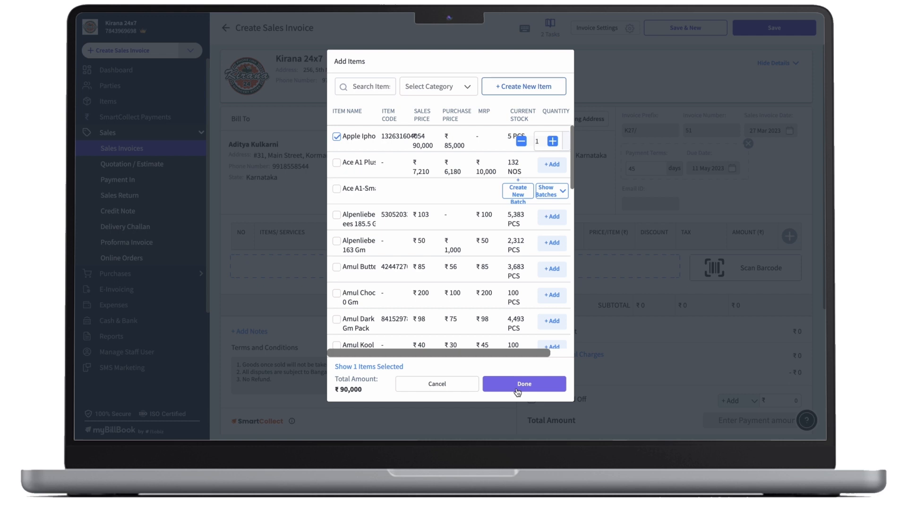
click(523, 384)
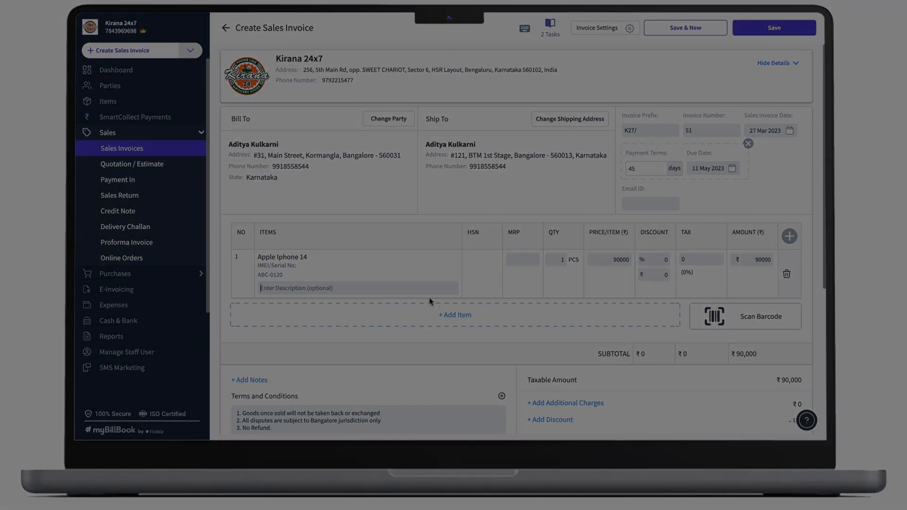
click(455, 315)
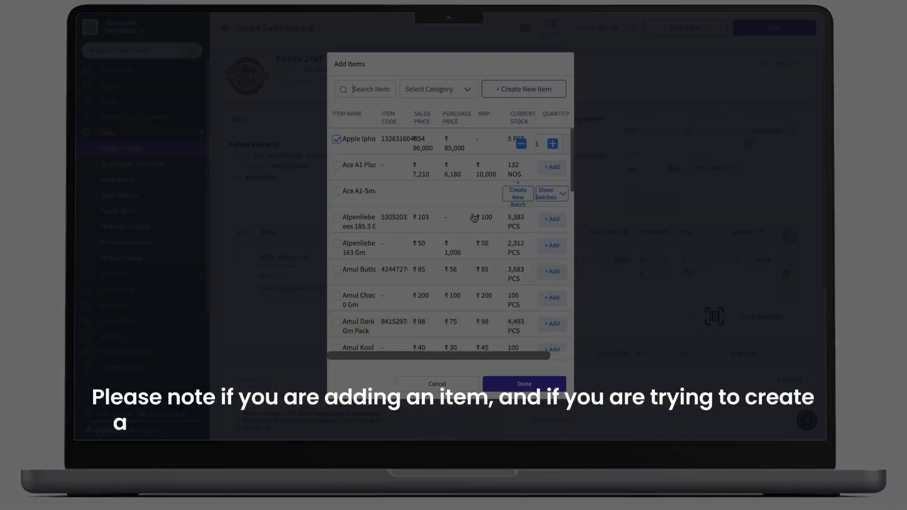
click(522, 89)
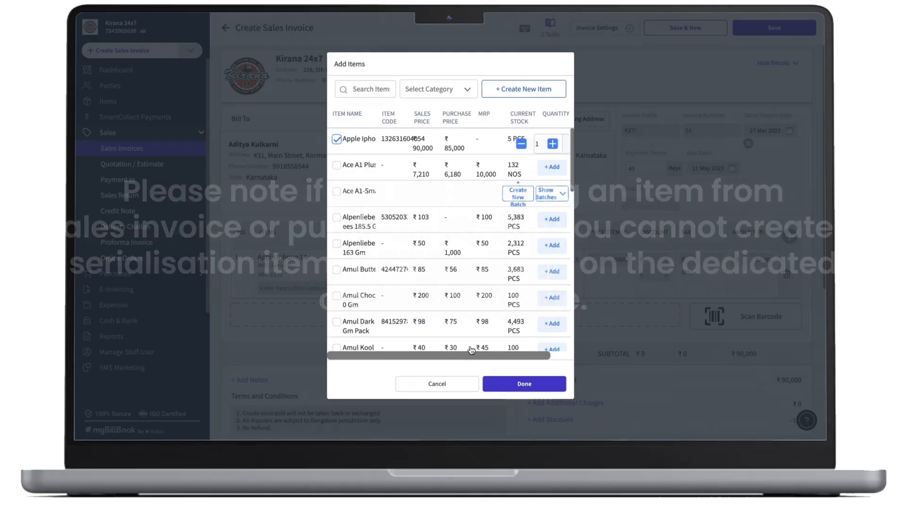
click(523, 383)
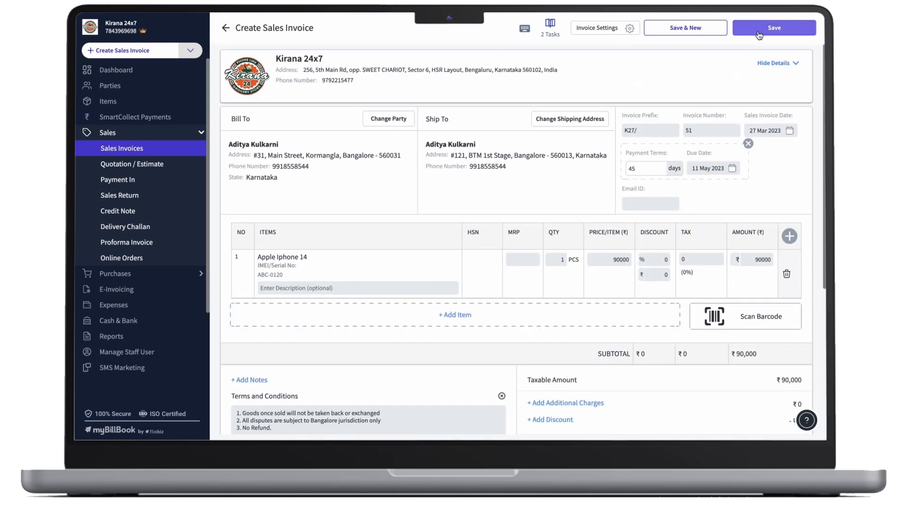
Save invoice K27/51 and filter Apple Iphone 14's serial numbers to Sold, showing ABC-0120.
click(774, 27)
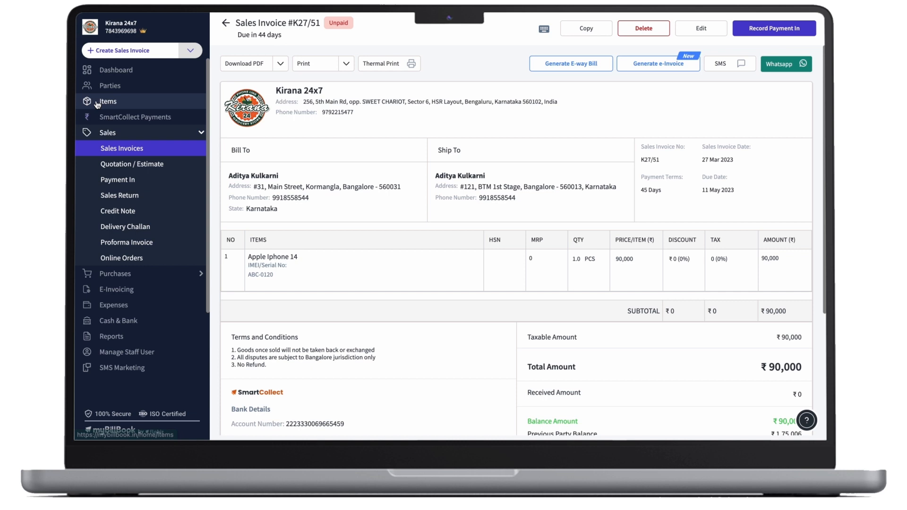
click(106, 101)
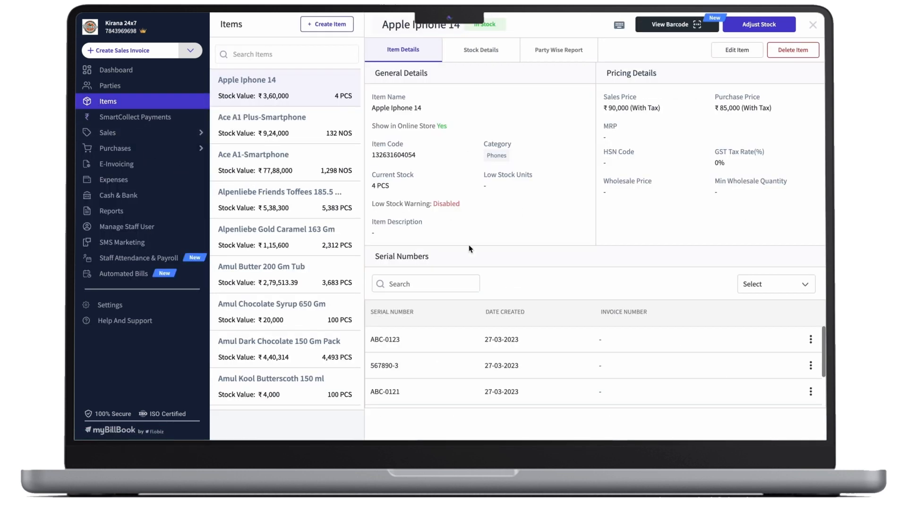
click(775, 284)
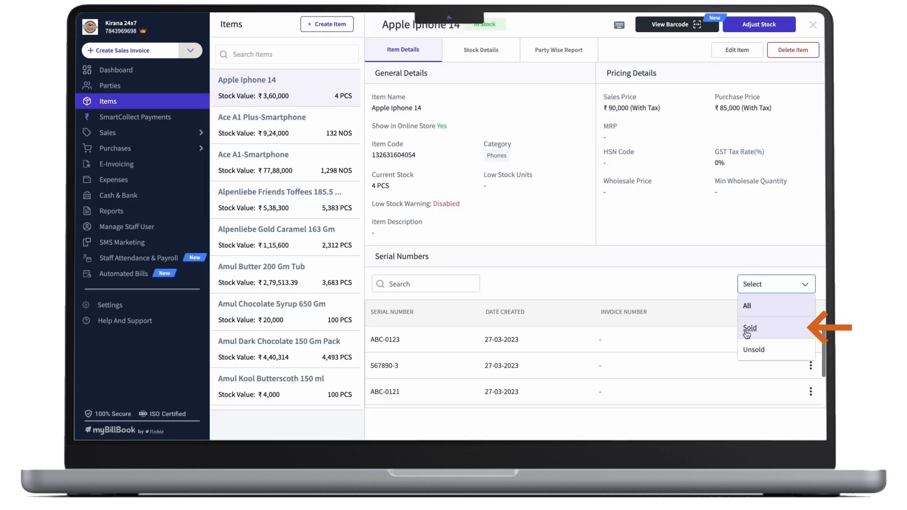
click(750, 328)
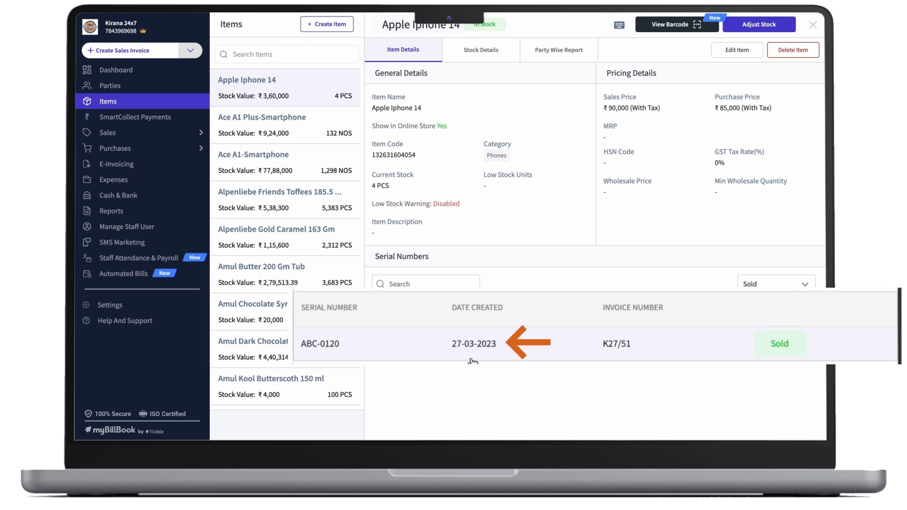
mouse_move(632, 356)
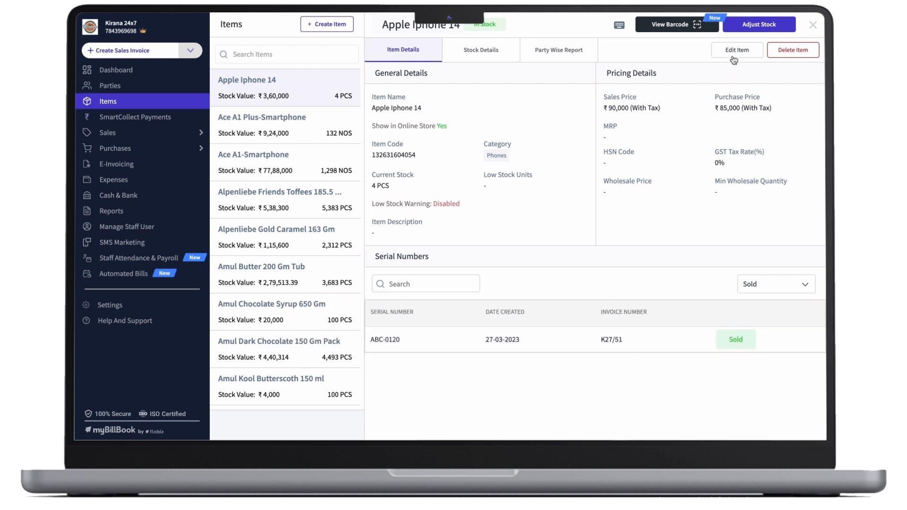
click(759, 25)
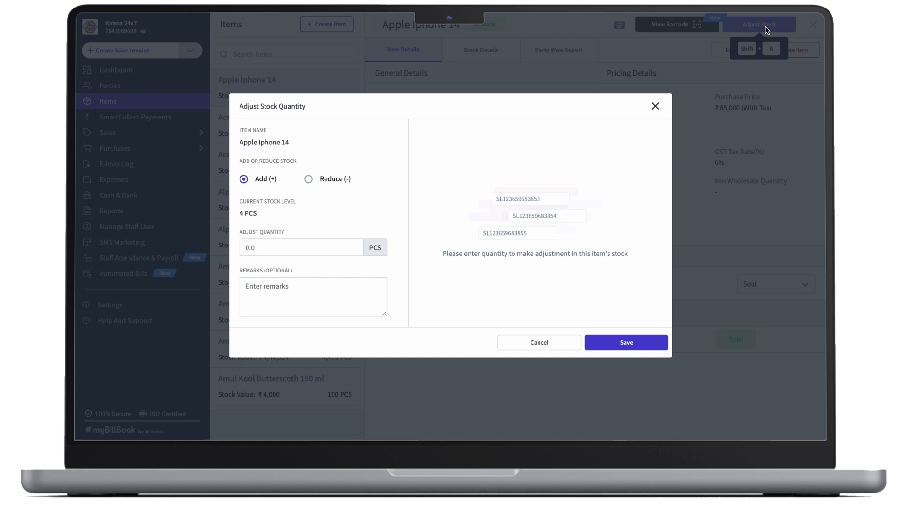
mouse_move(261, 229)
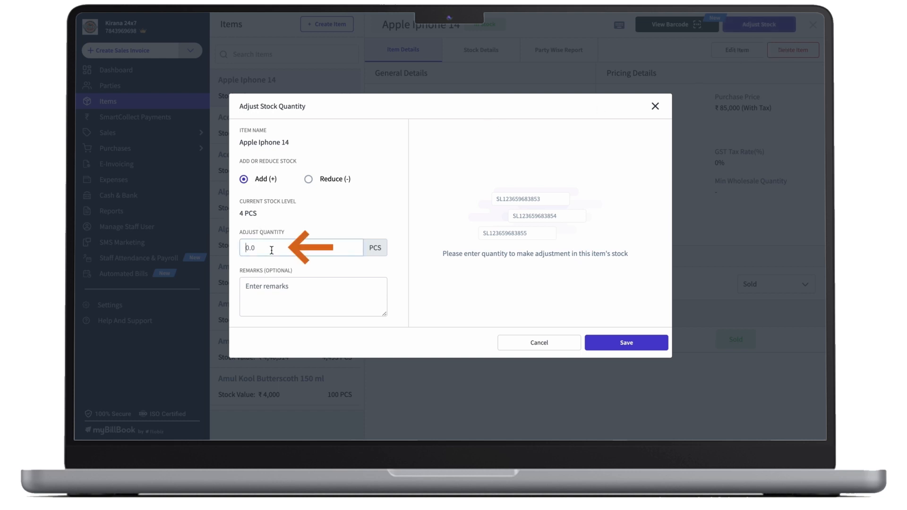
text(2)
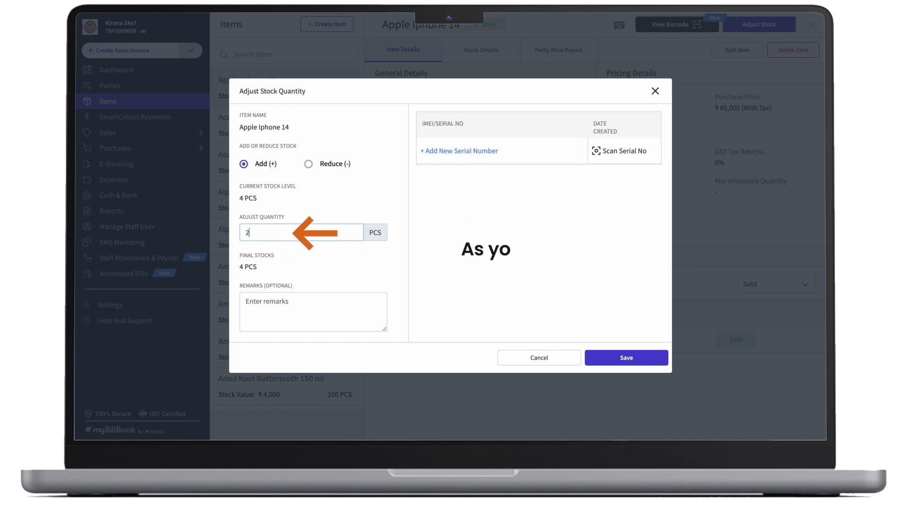
text(2)
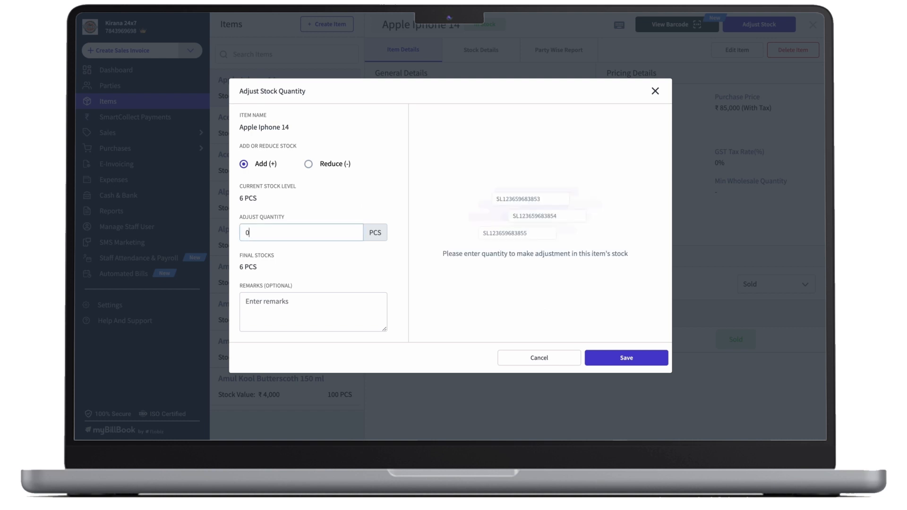
text(1)
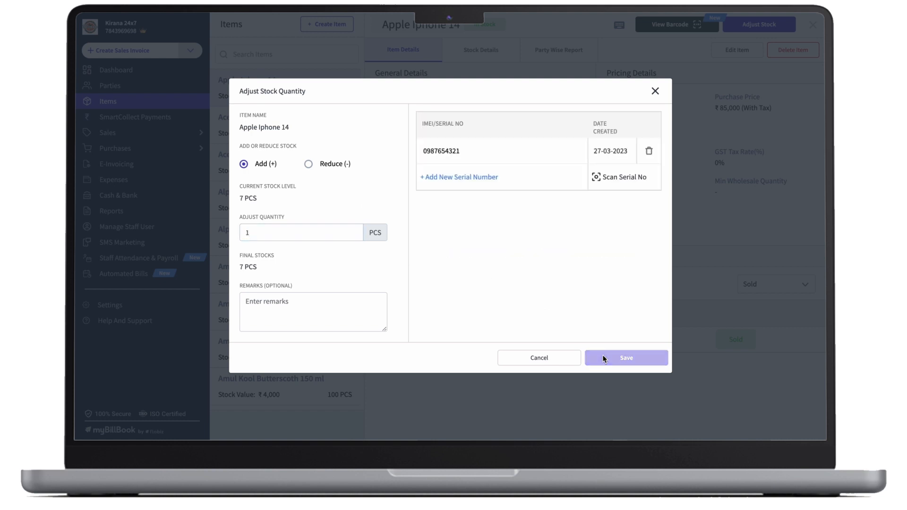
click(625, 357)
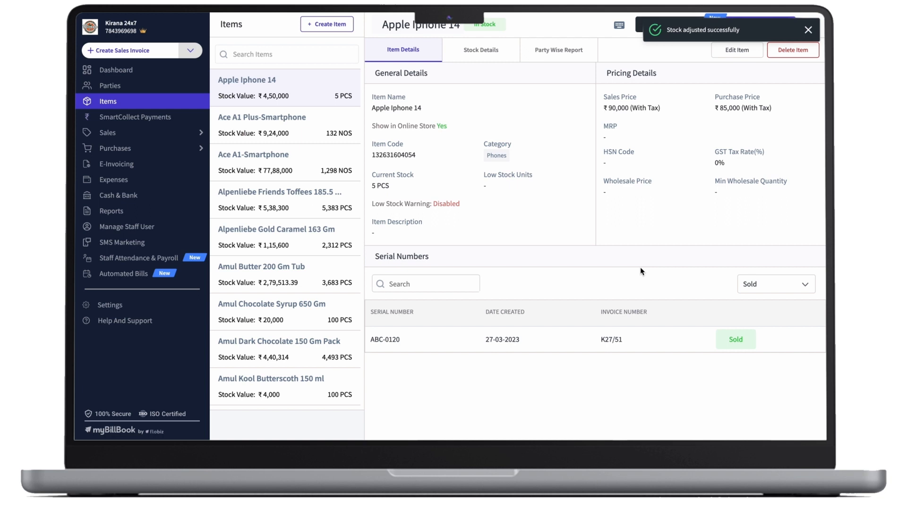